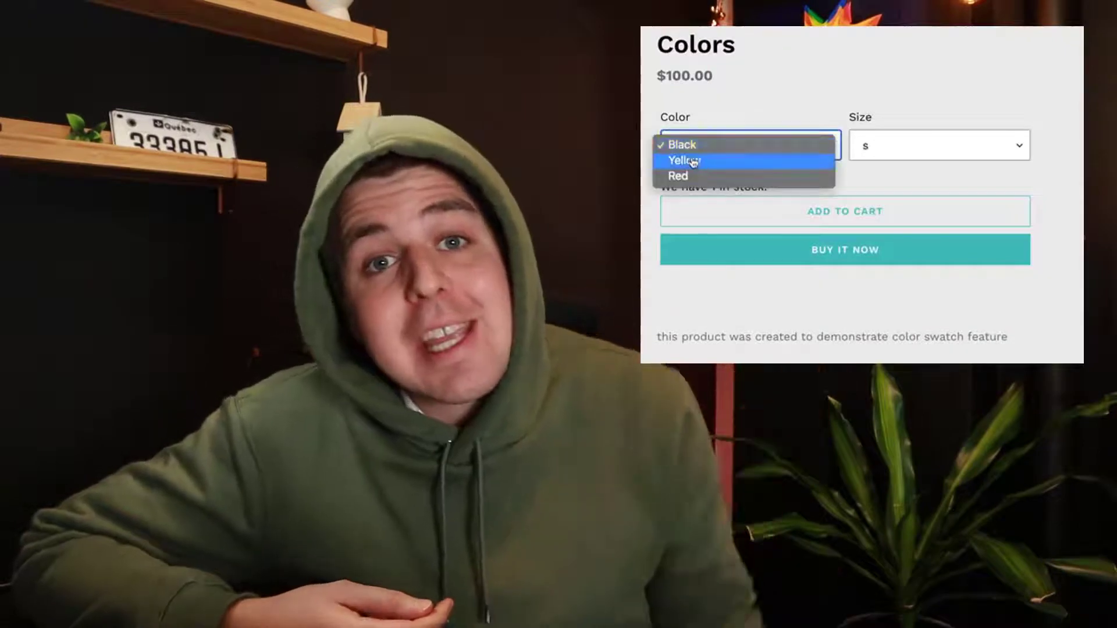
Step: Select the Red color variant, showing $300.00 and 'We have 2 in stock'
click(678, 176)
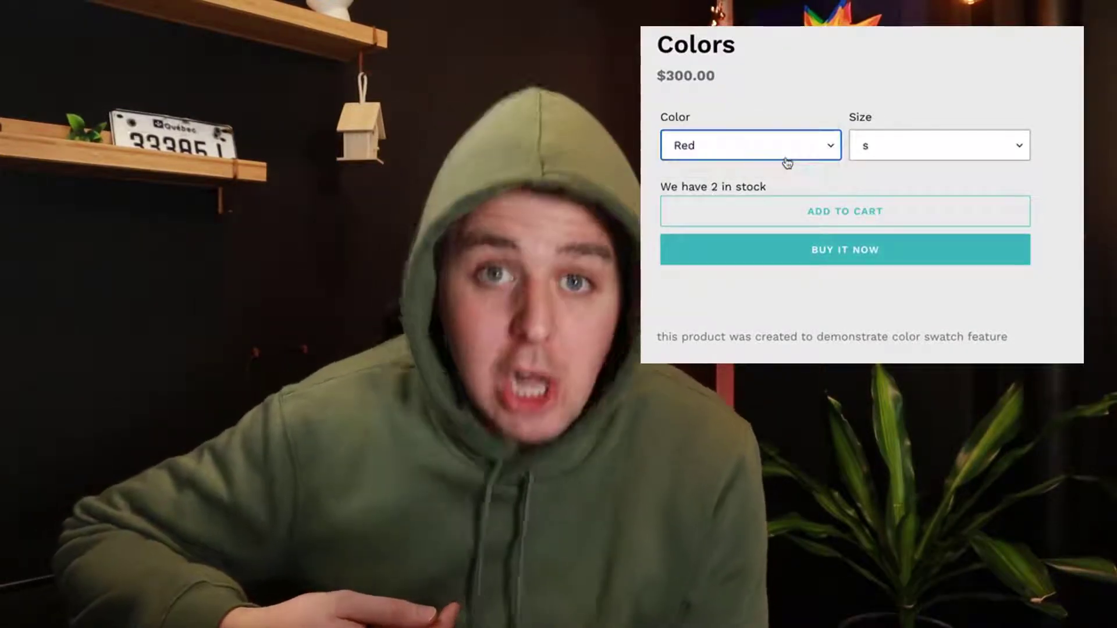